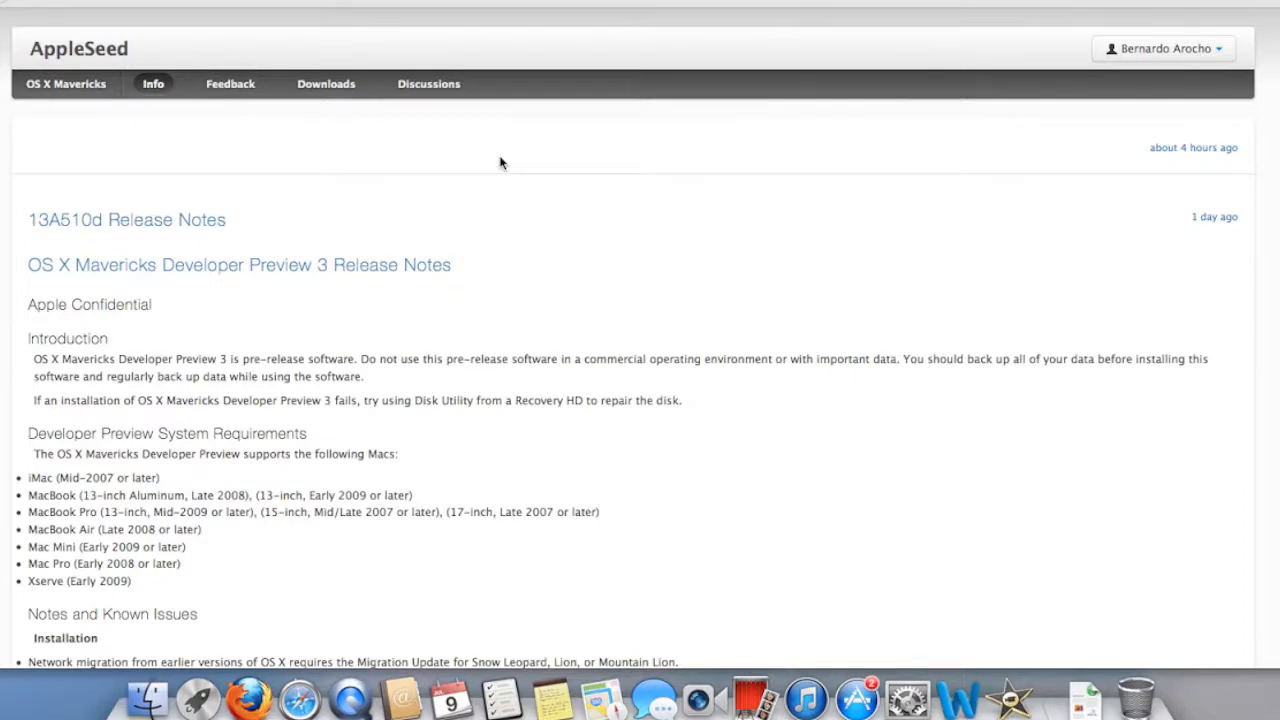
mouse_move(104, 210)
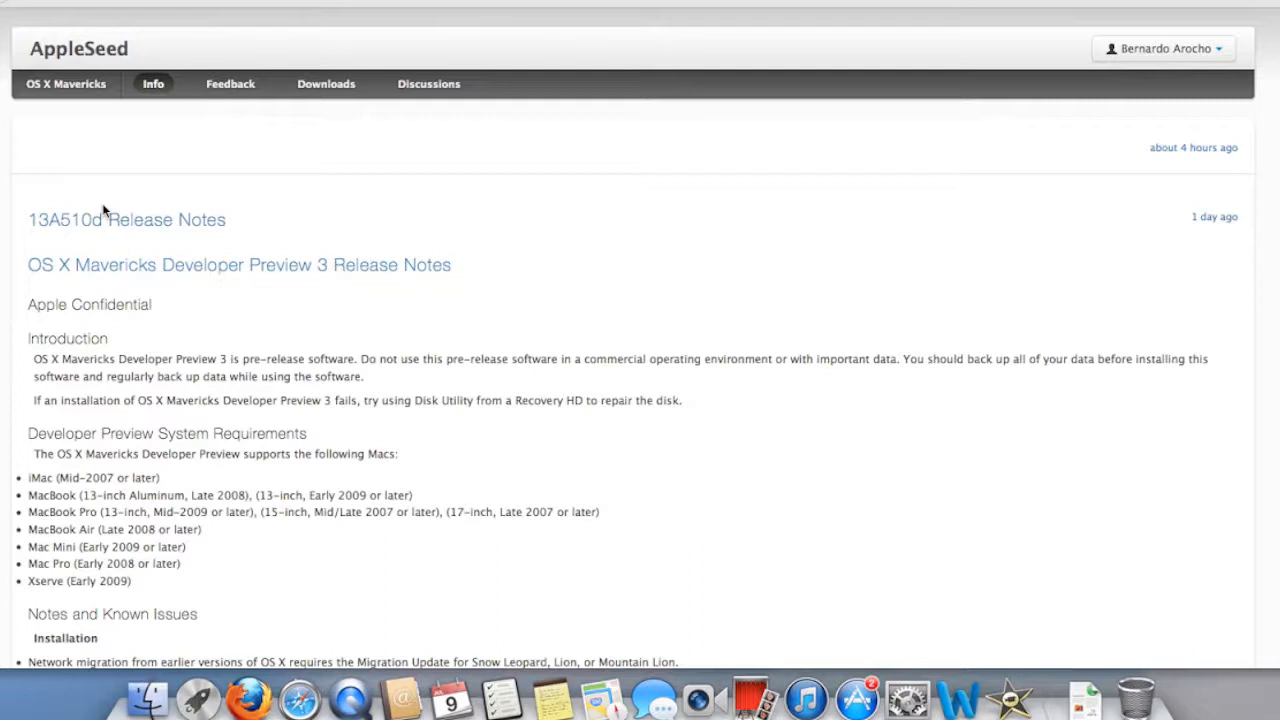
mouse_move(72, 224)
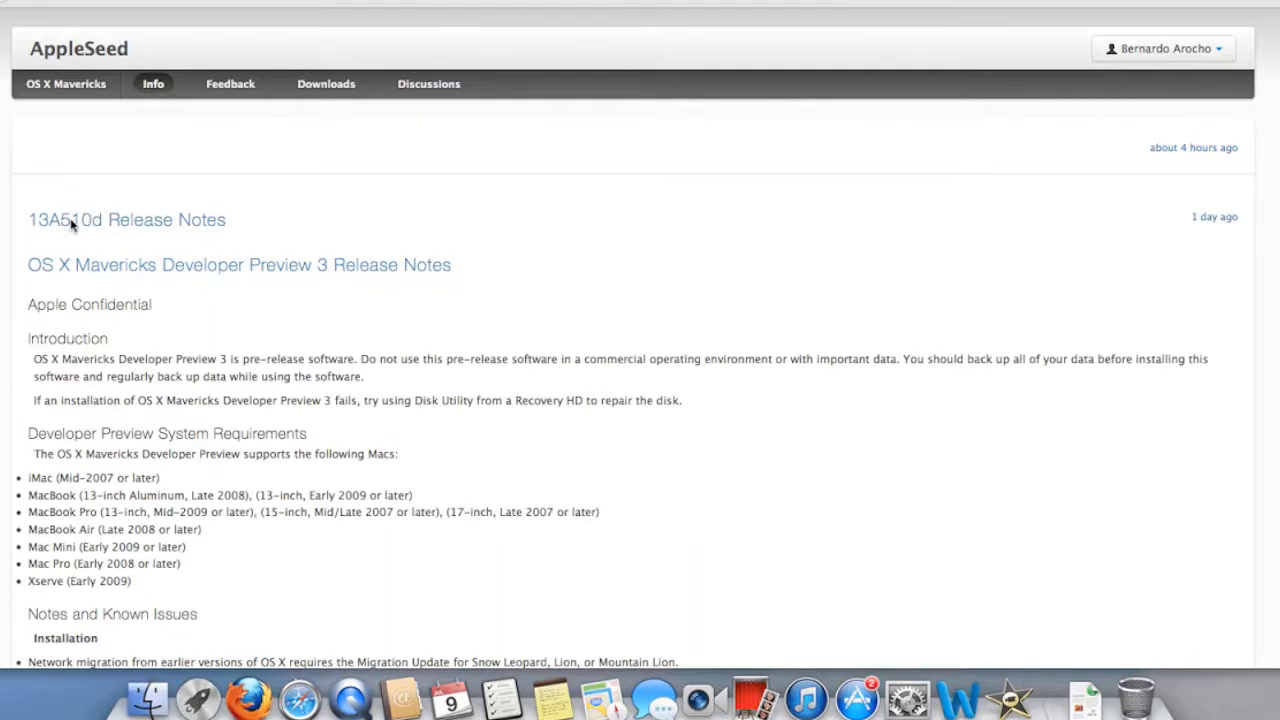
mouse_move(84, 232)
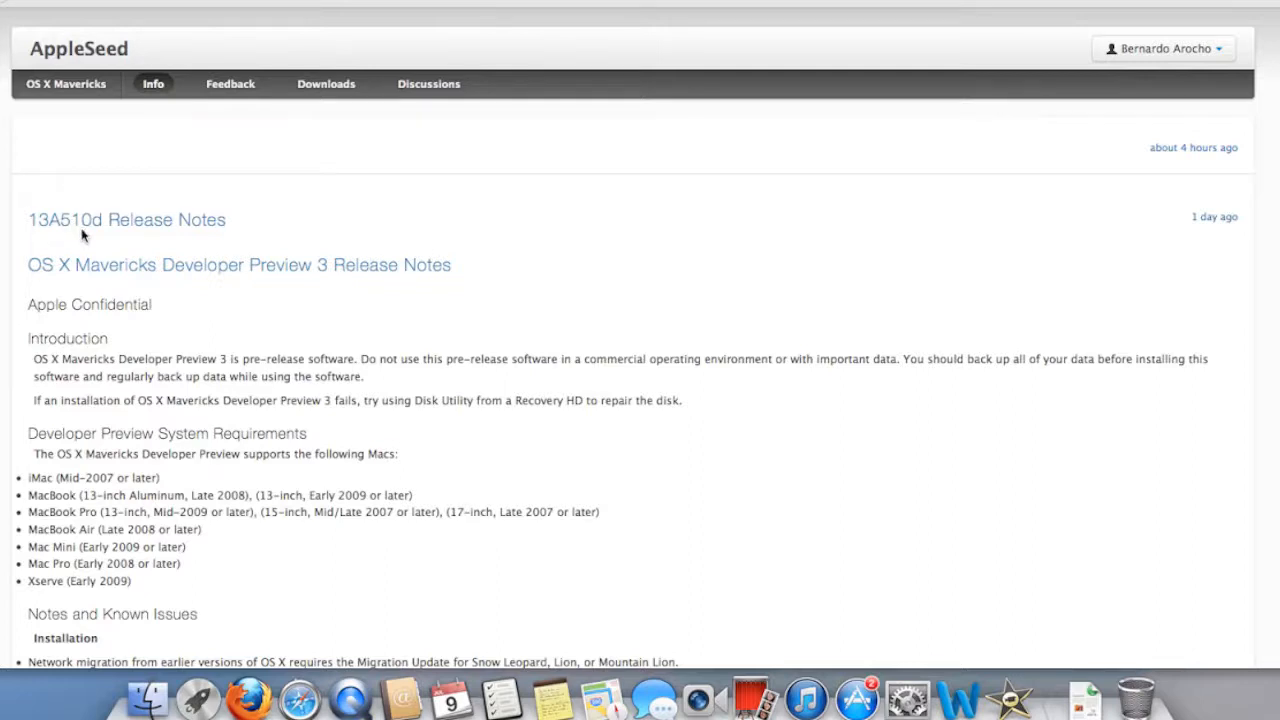
mouse_move(428, 320)
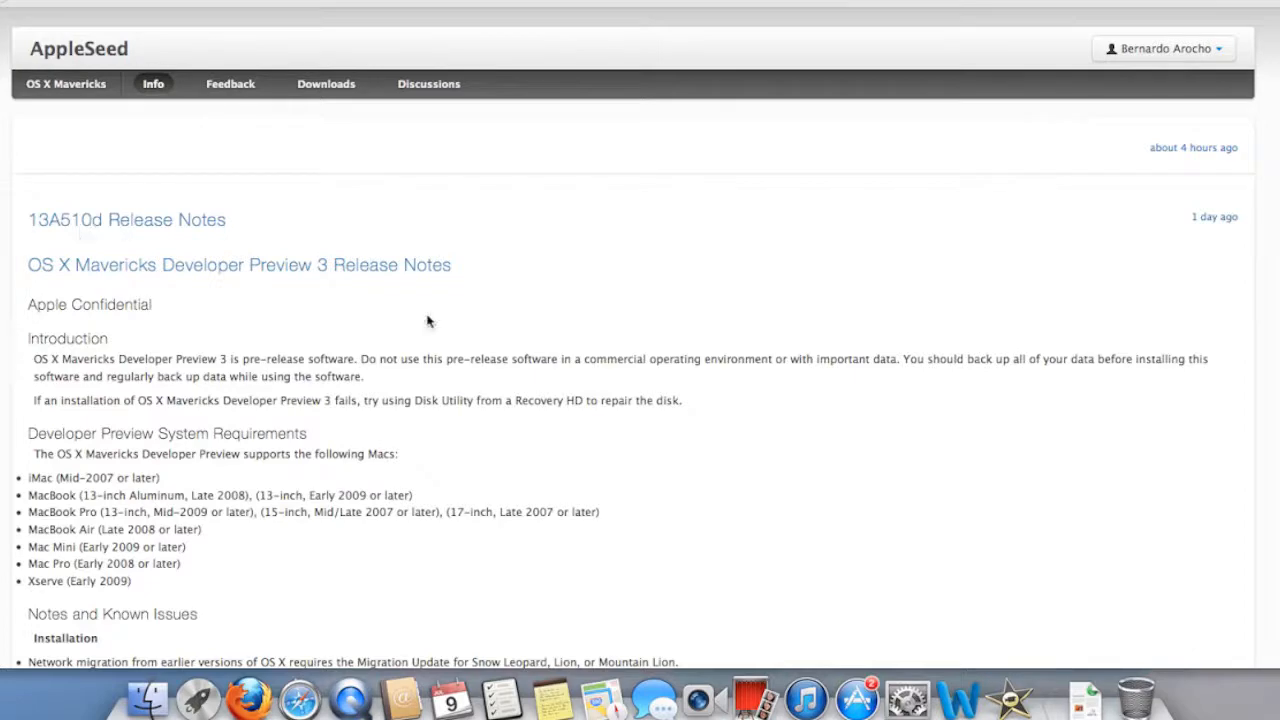
Scroll through Notes and Known Issues to the Migration Assistant Update note, then bring up About This Mac
scroll("down", 3)
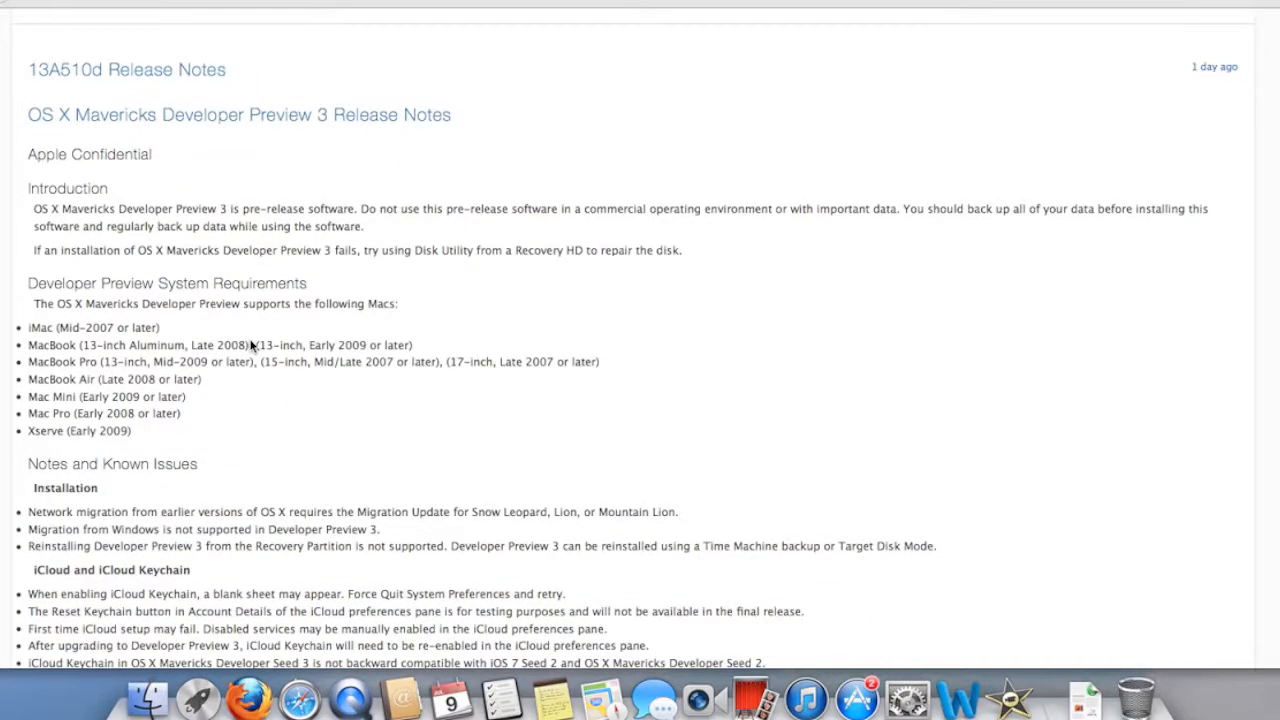
mouse_move(184, 426)
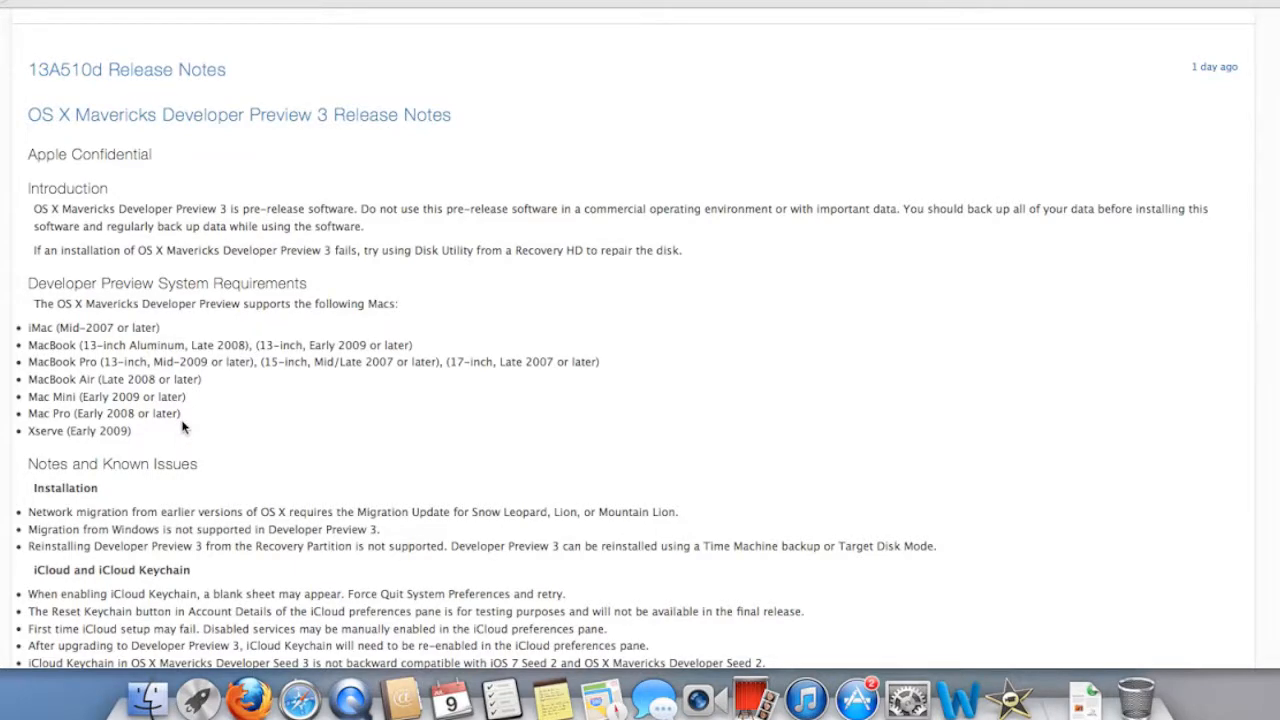
scroll("down", 3)
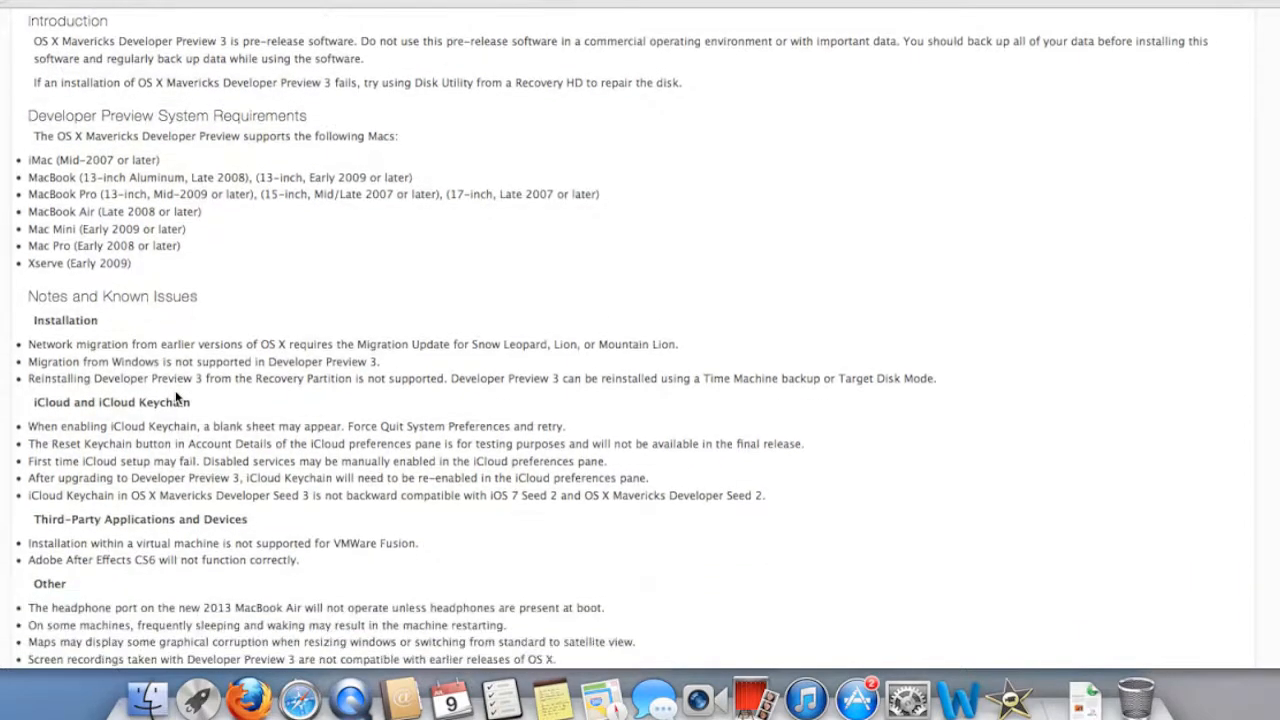
scroll("down", 3)
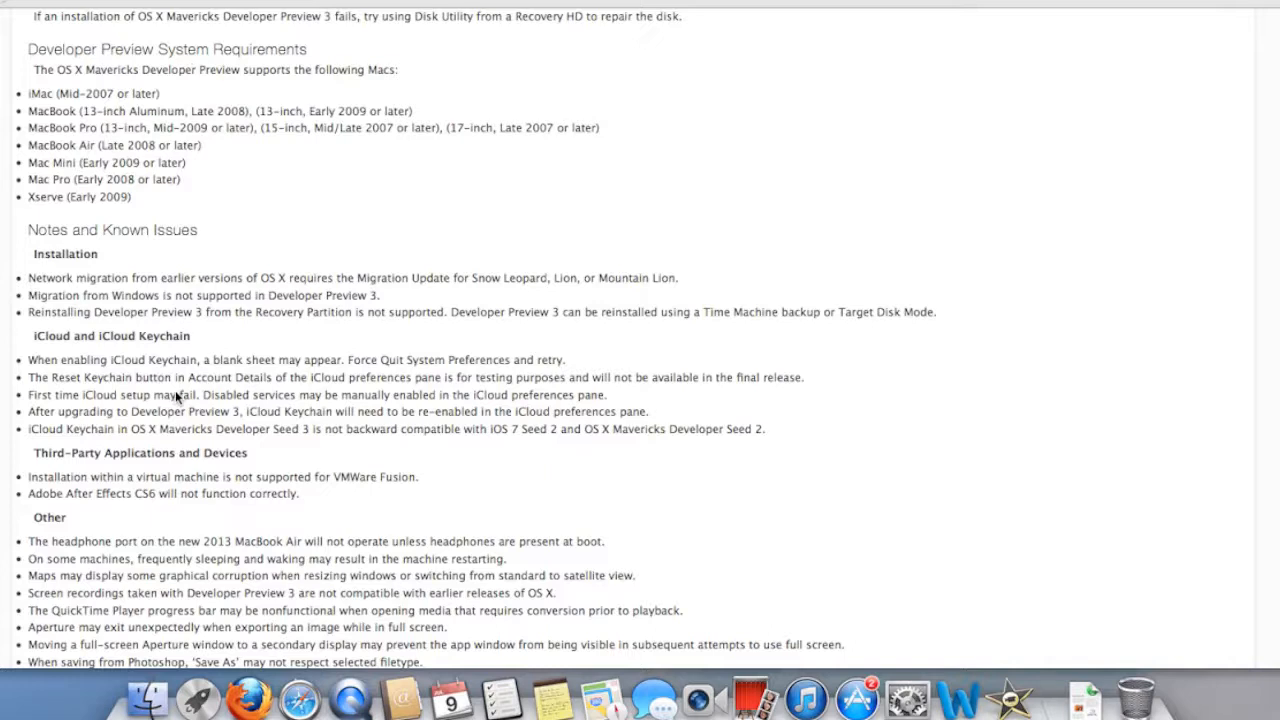
scroll("down", 3)
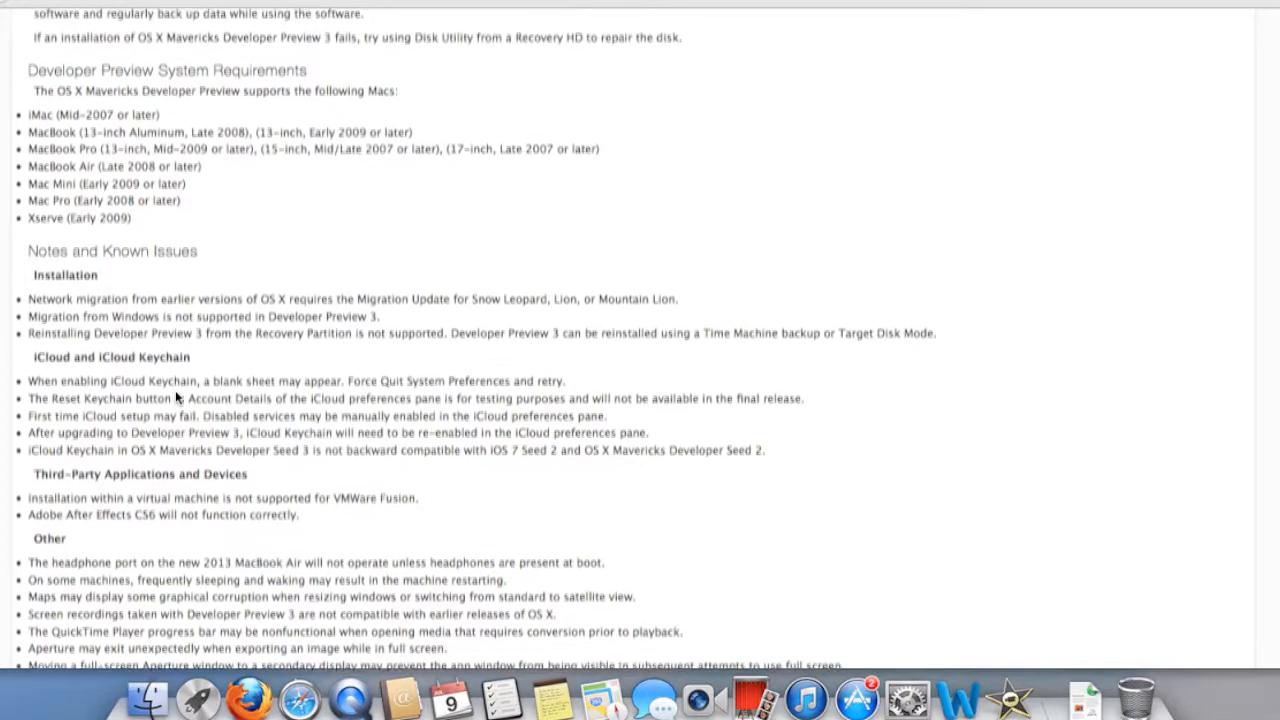
scroll("down", 3)
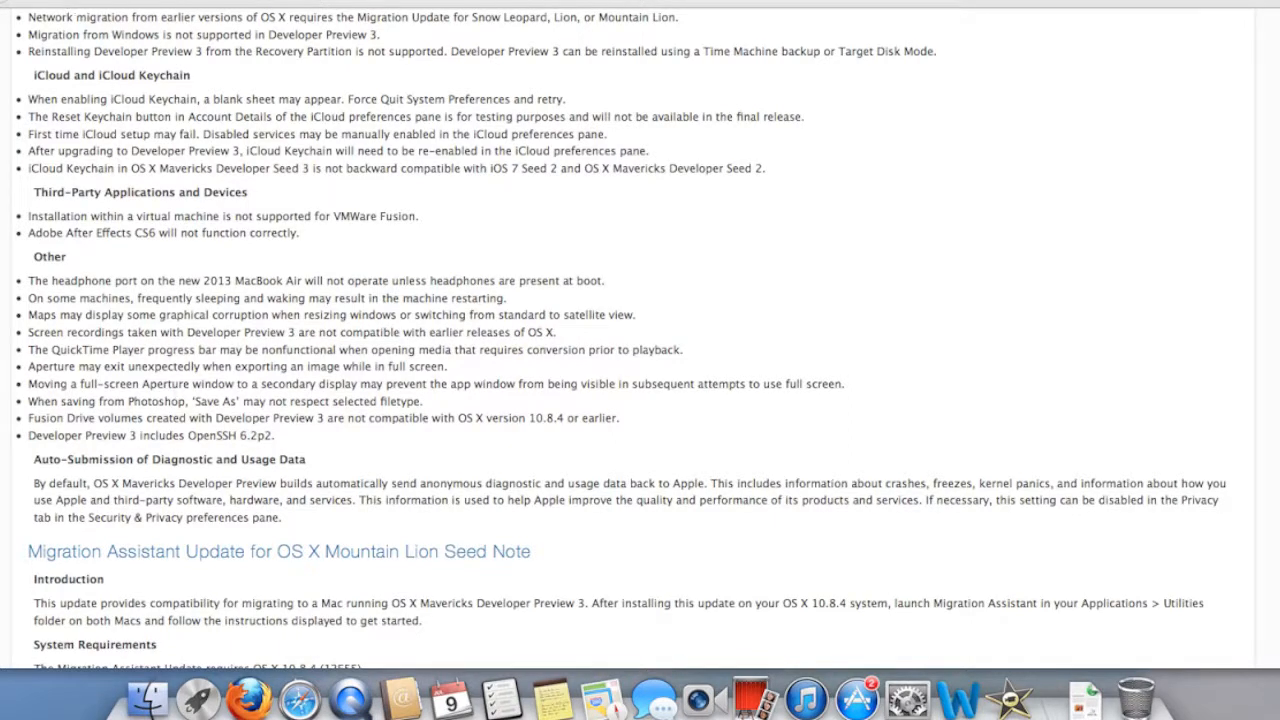
left_click(16, 8)
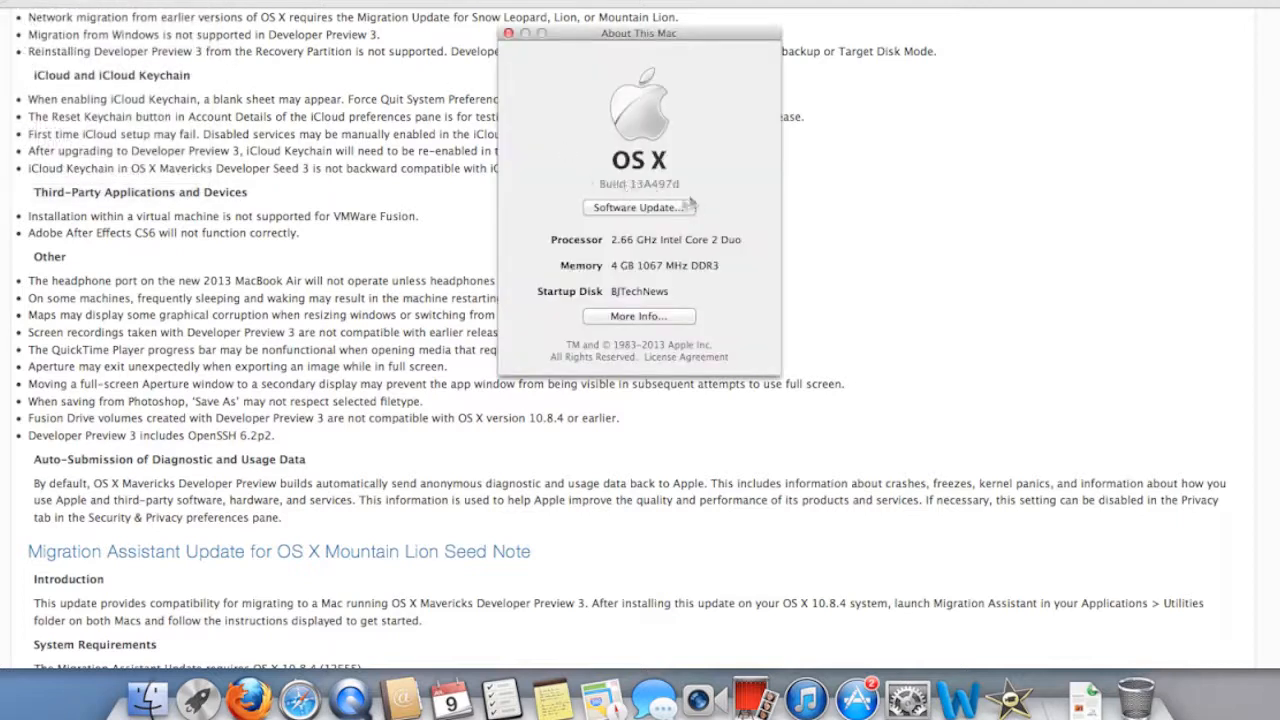
mouse_move(698, 200)
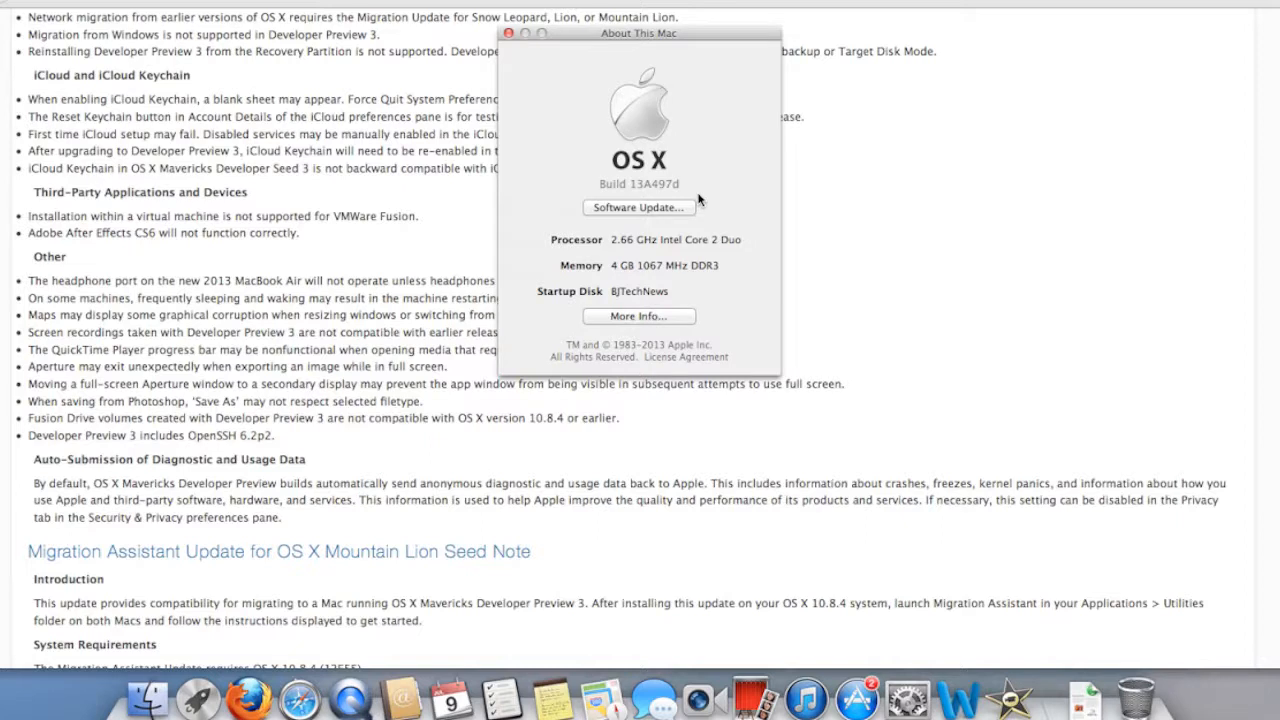
left_click(508, 32)
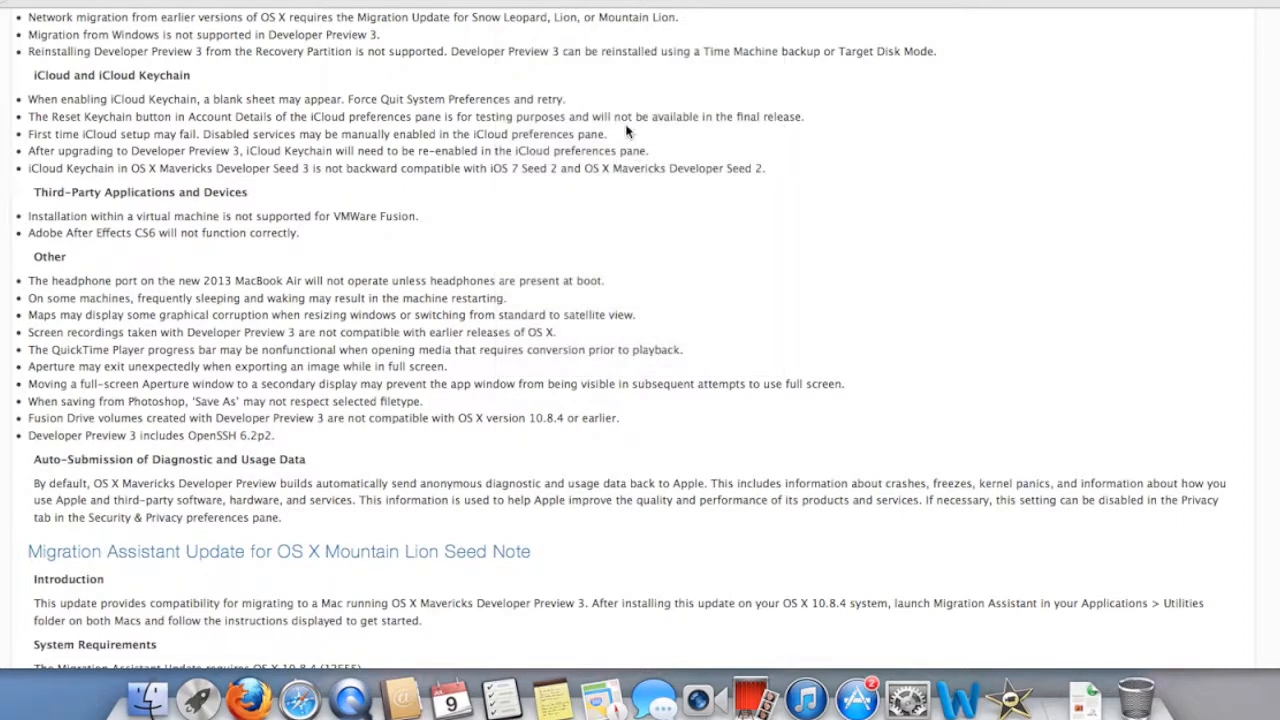
mouse_move(738, 252)
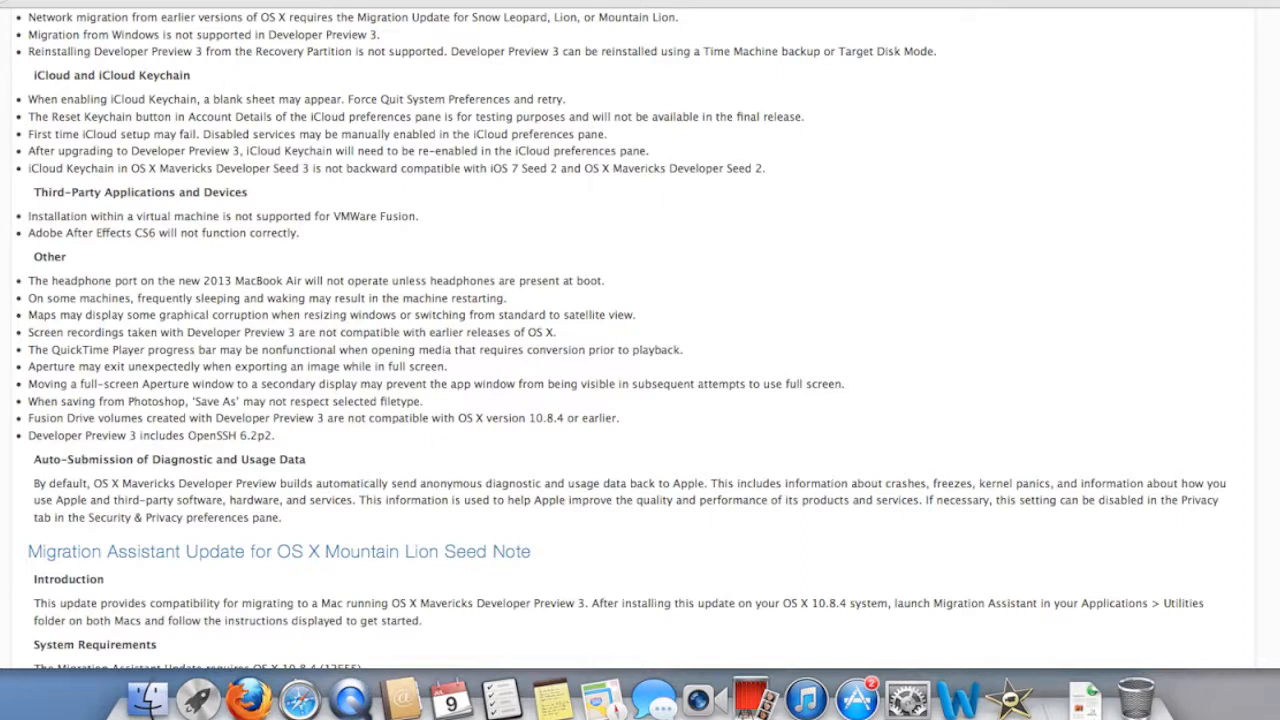
Choose Software Update… from the Apple menu to launch the App Store
left_click(10, 8)
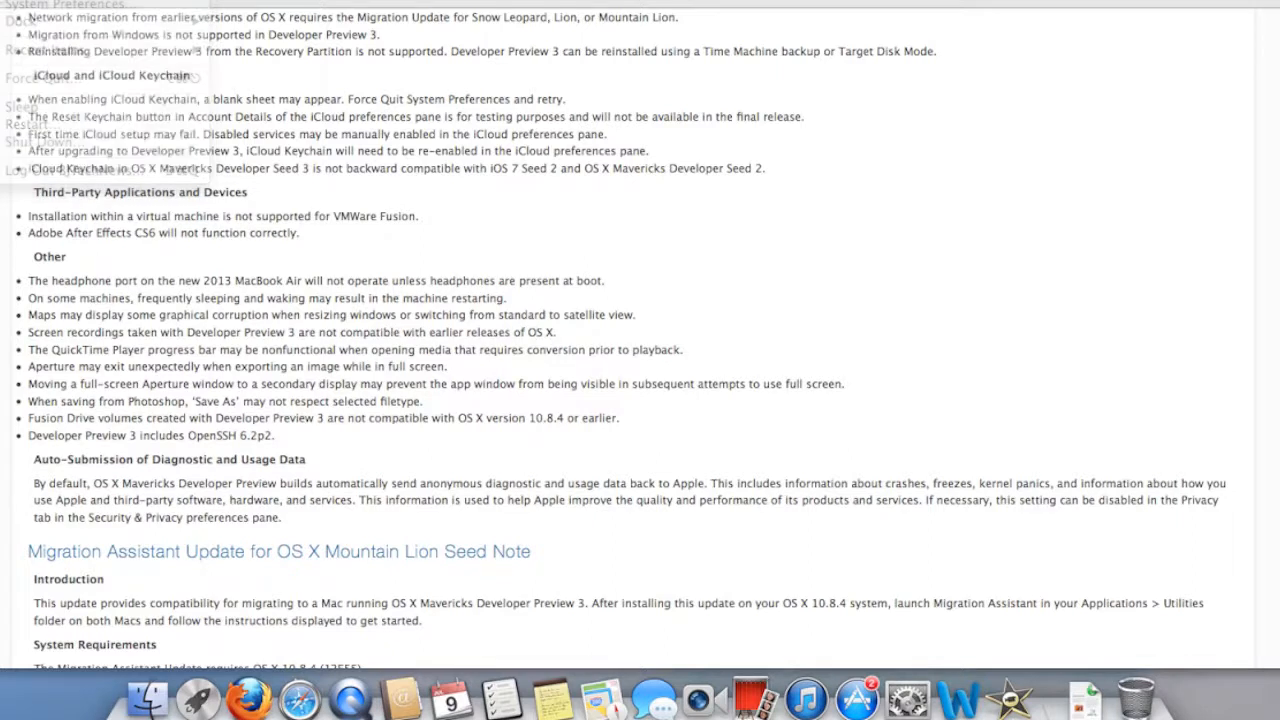
left_click(856, 696)
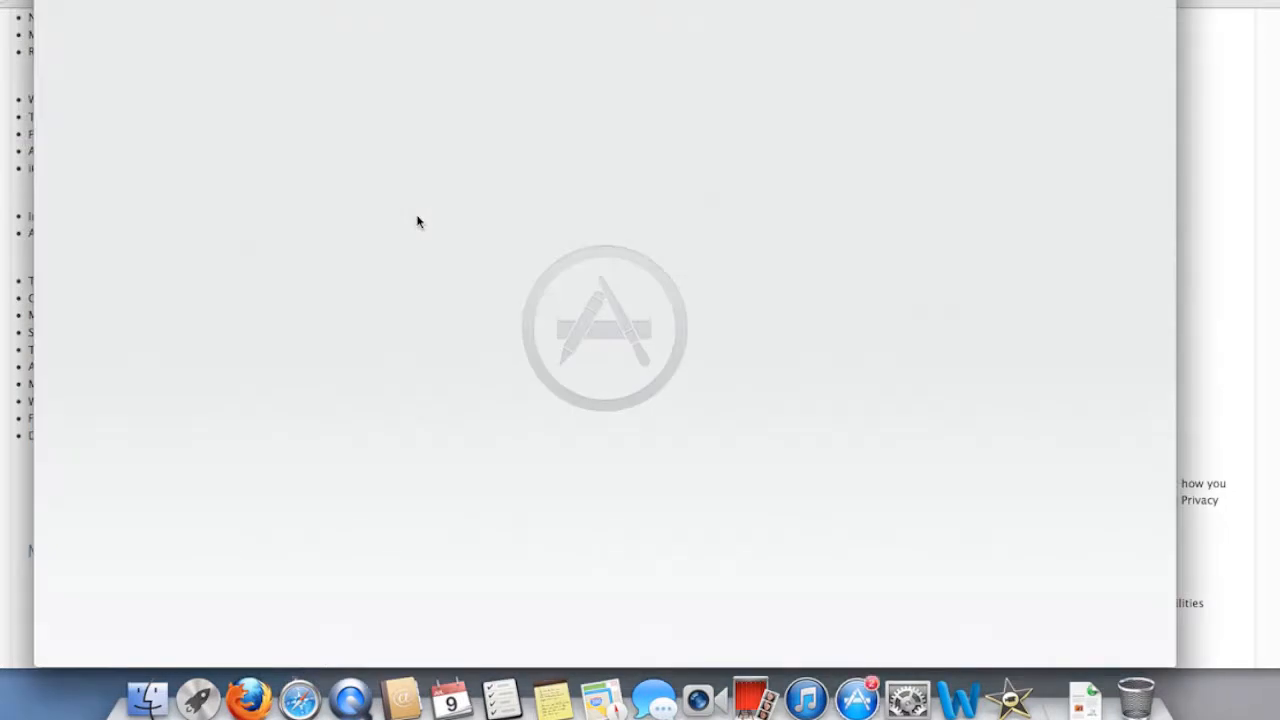